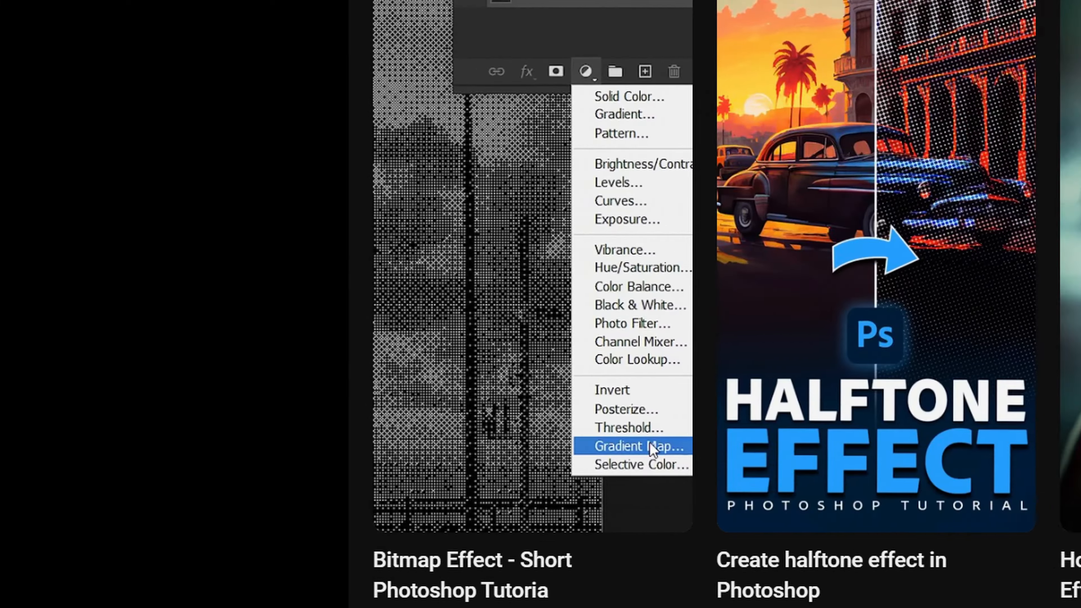
# Duplicate the portrait, convert it to Grayscale, boost contrast with a Curves layer and flatten it
pyautogui.scroll(-3)
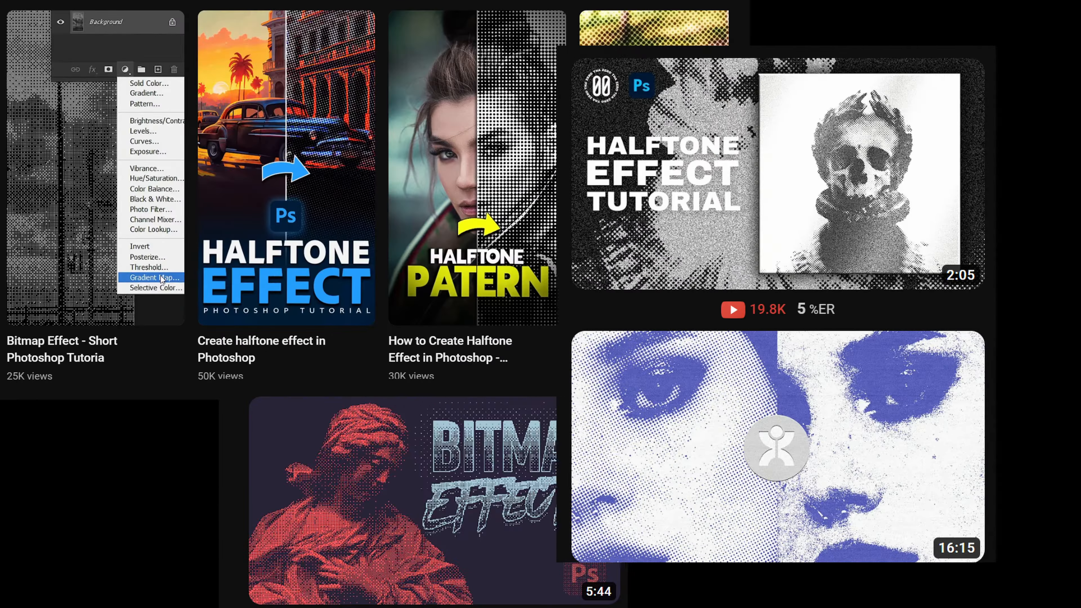
pyautogui.hscroll(3)
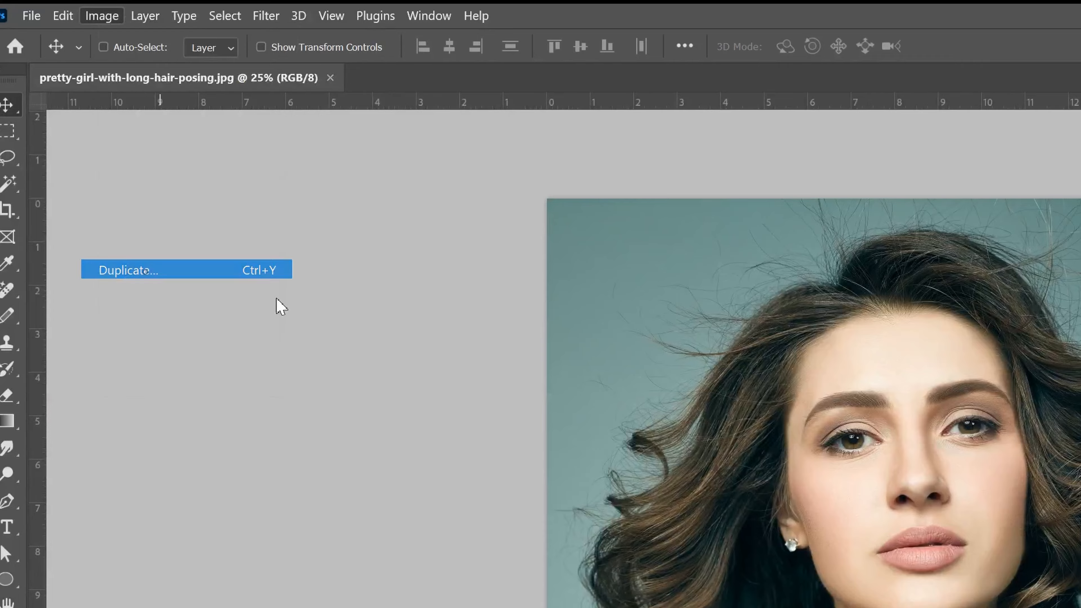
pyautogui.click(129, 270)
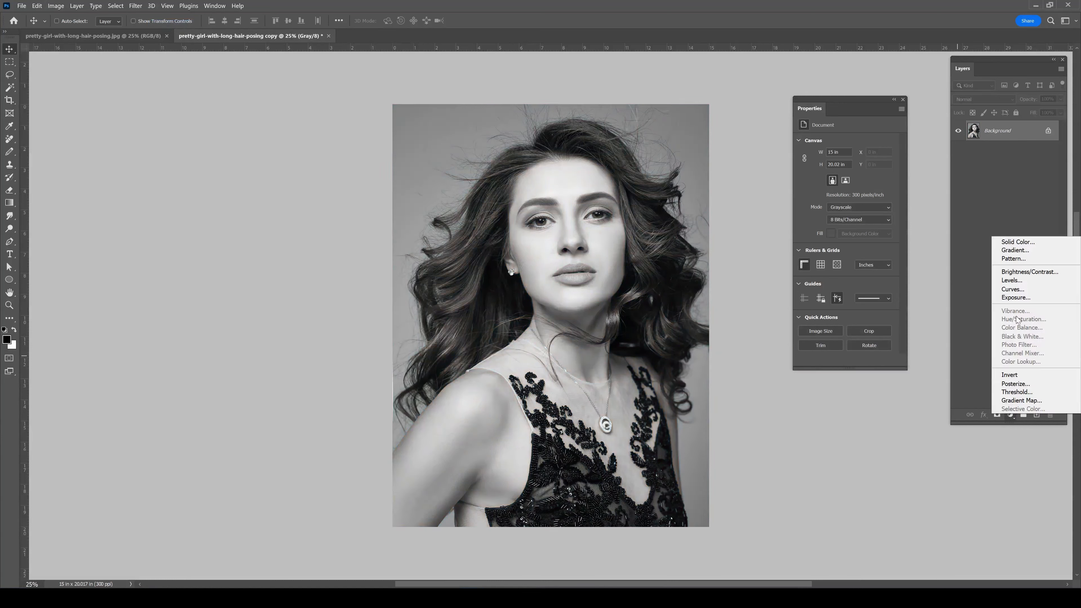
pyautogui.click(1011, 289)
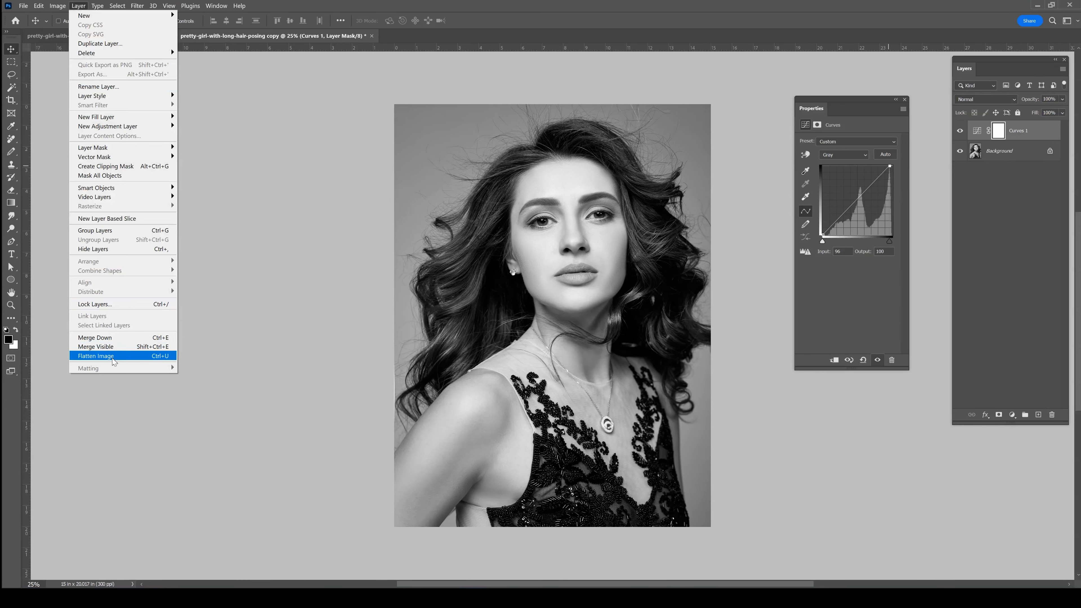
pyautogui.click(94, 356)
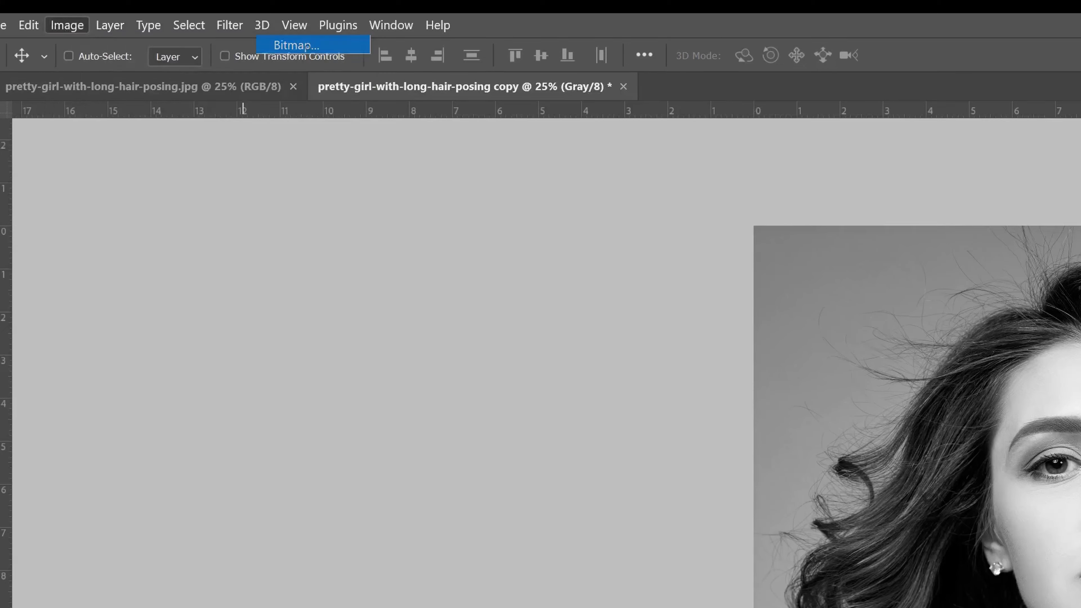
# Convert the copy to Bitmap with a round-dot Halftone Screen at 45 lines/inch, angle 45
pyautogui.click(295, 45)
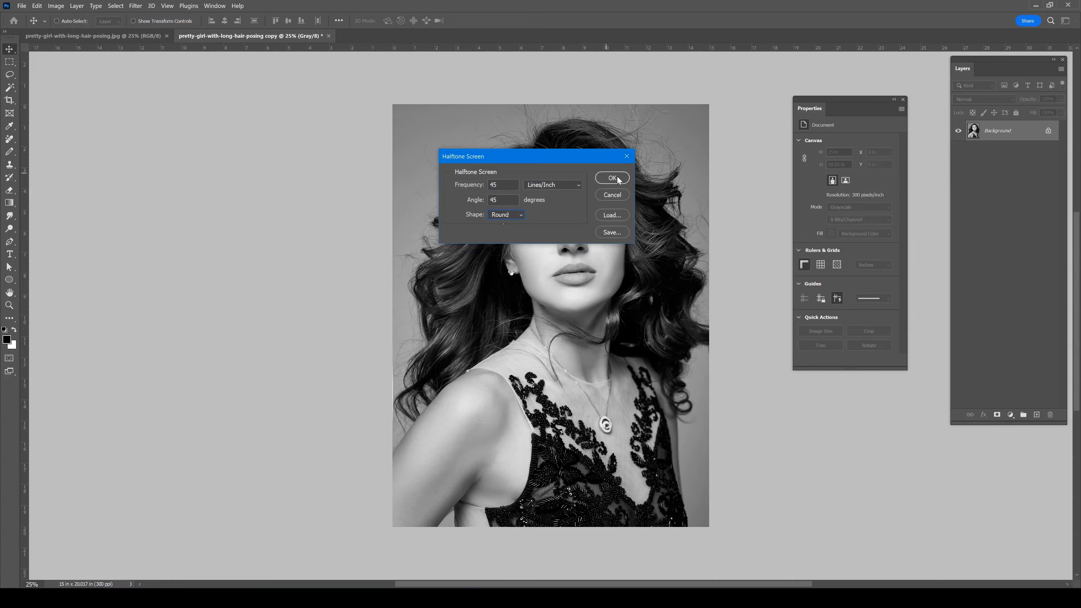
pyautogui.click(611, 178)
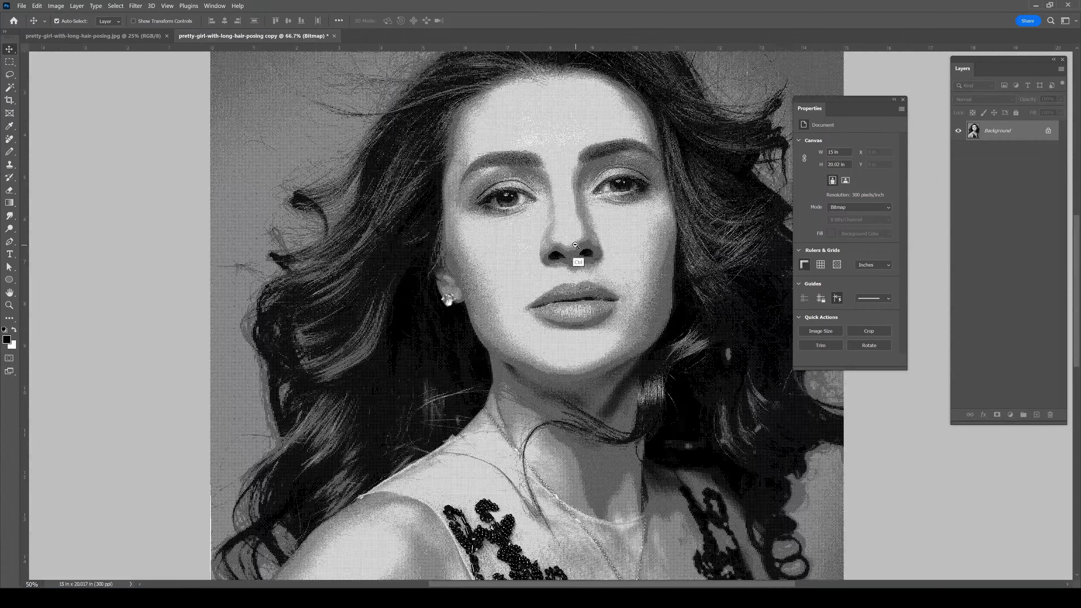
pyautogui.click(55, 6)
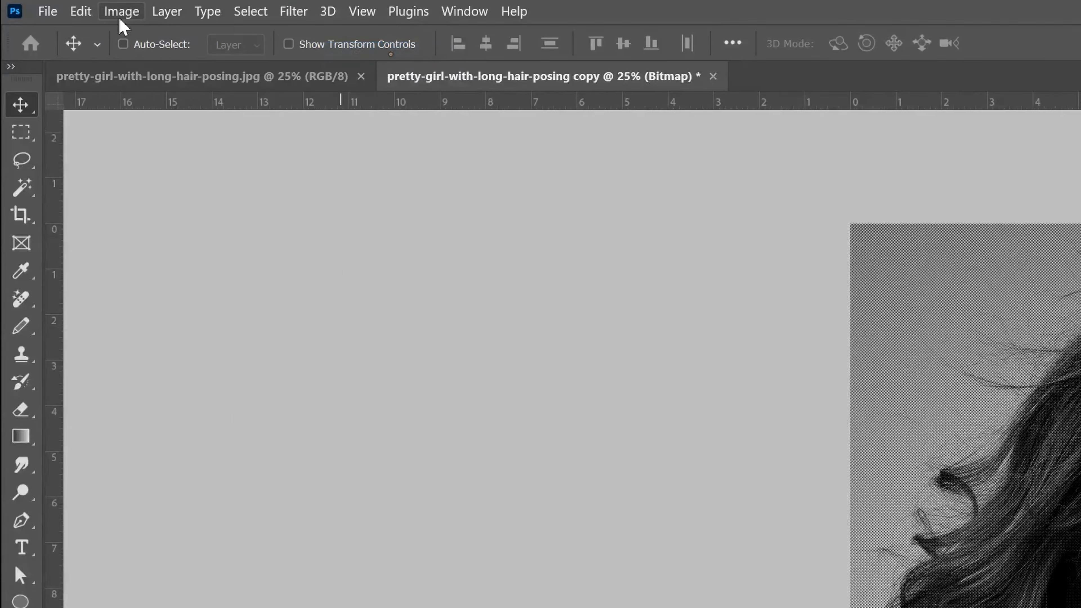
# Convert the halftone copy to RGB, paste it over the original portrait and add a layer mask
pyautogui.click(122, 11)
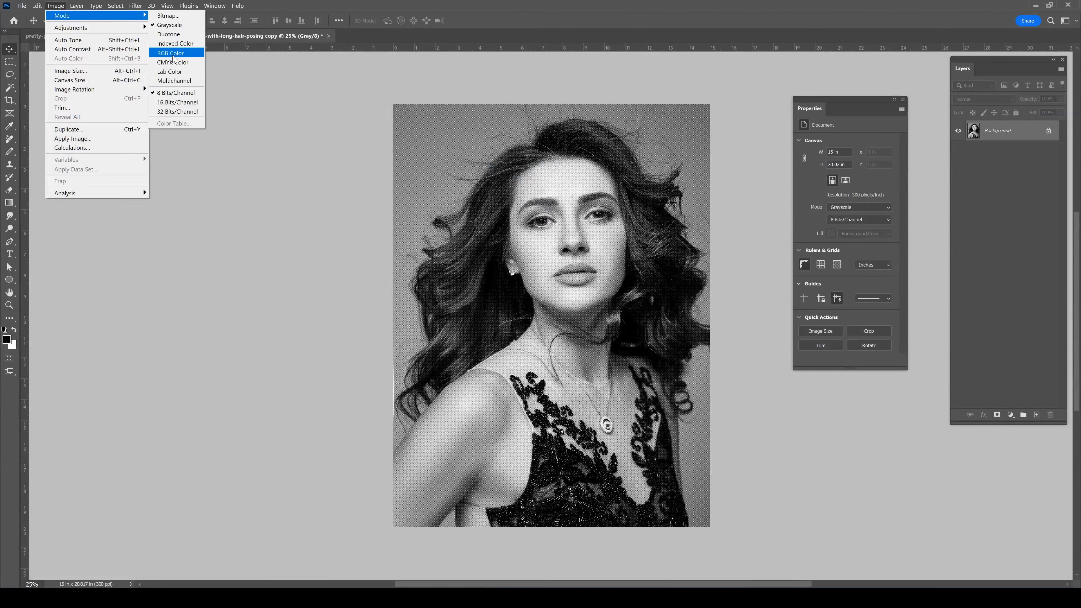
pyautogui.click(170, 53)
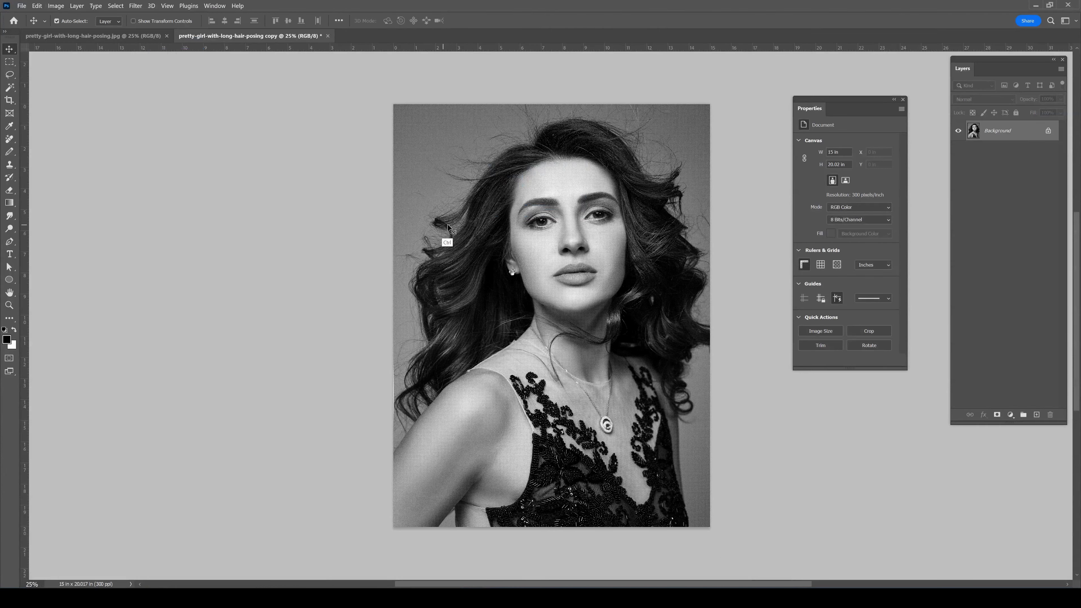
pyautogui.click(36, 5)
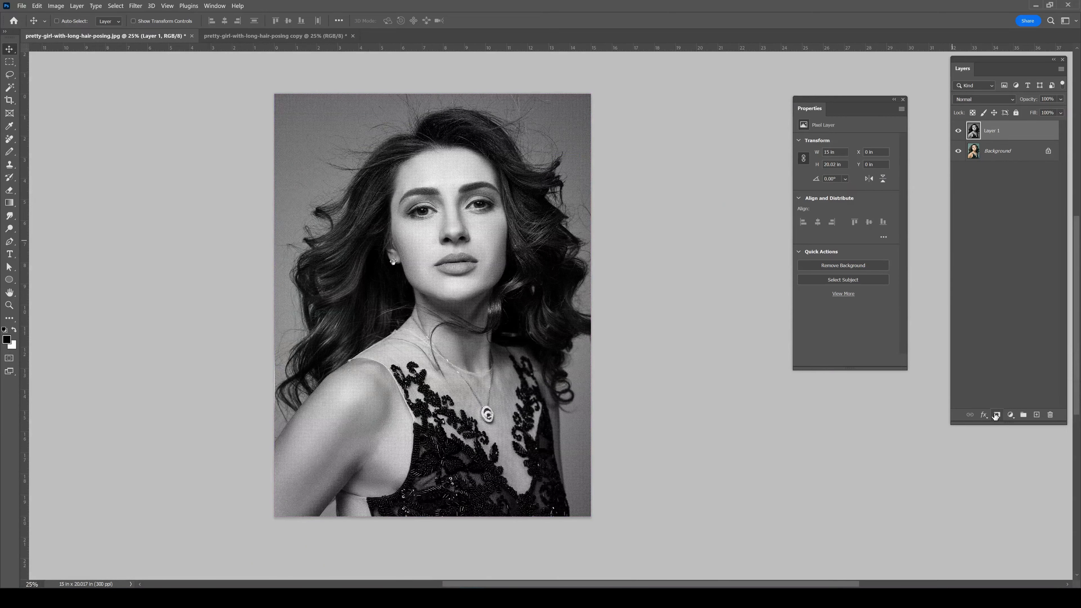
pyautogui.click(995, 414)
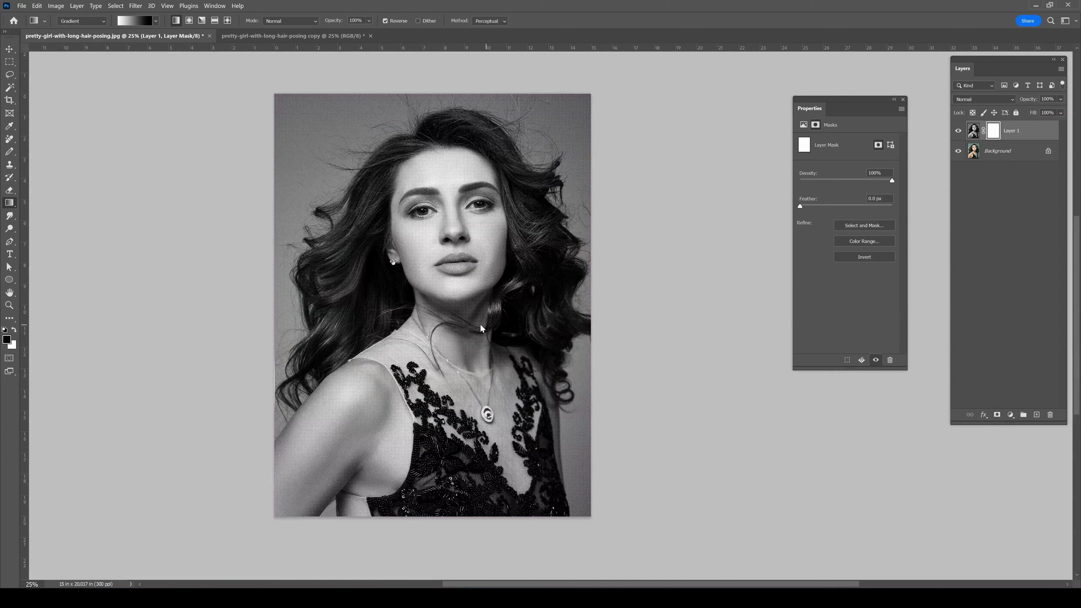